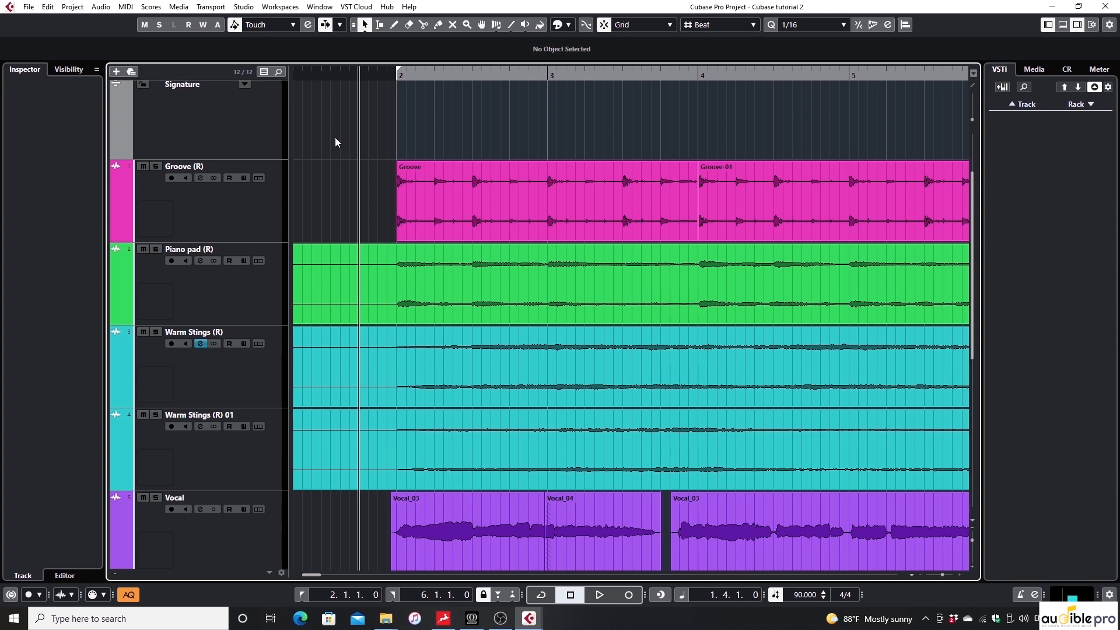
pyautogui.moveTo(398, 145)
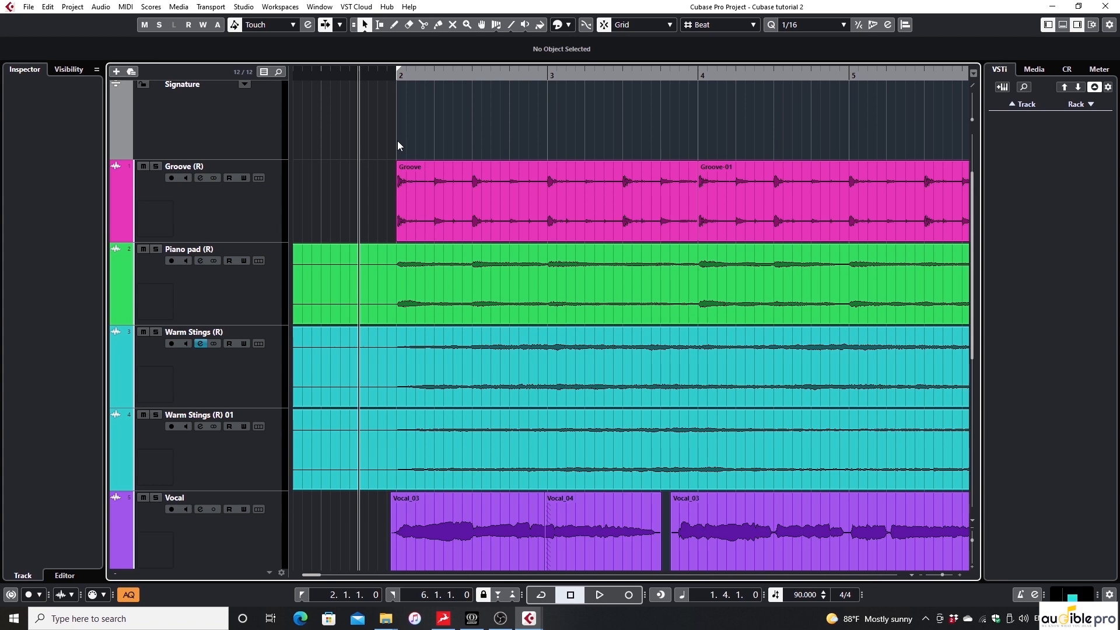
pyautogui.moveTo(389, 146)
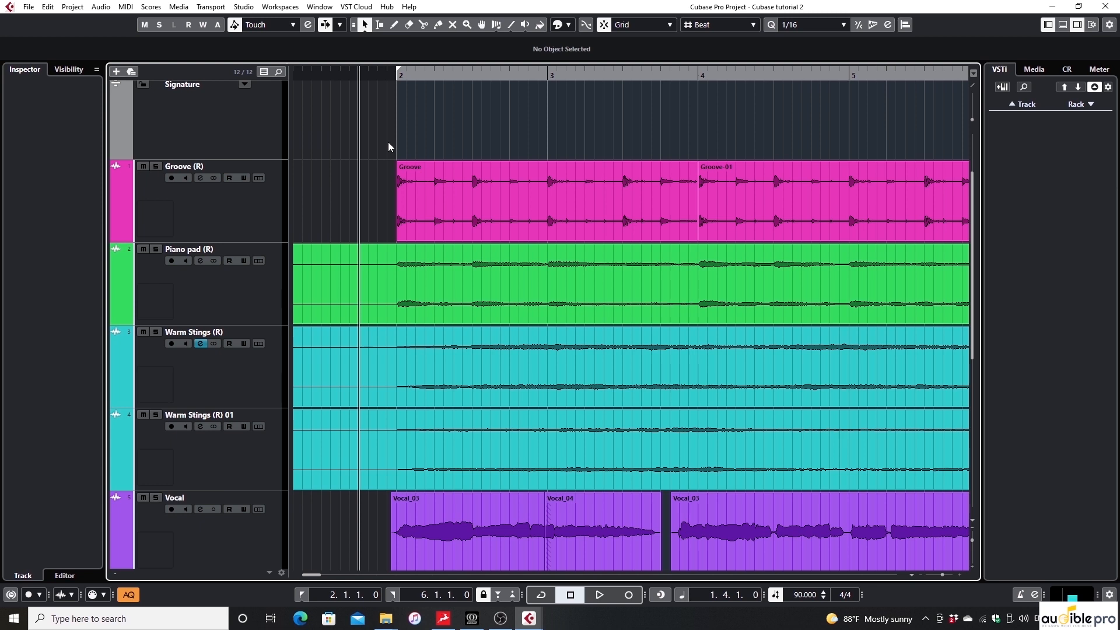
# Step: Open the Control Room page of Studio > Audio Connections and enable the Control Room
pyautogui.click(242, 6)
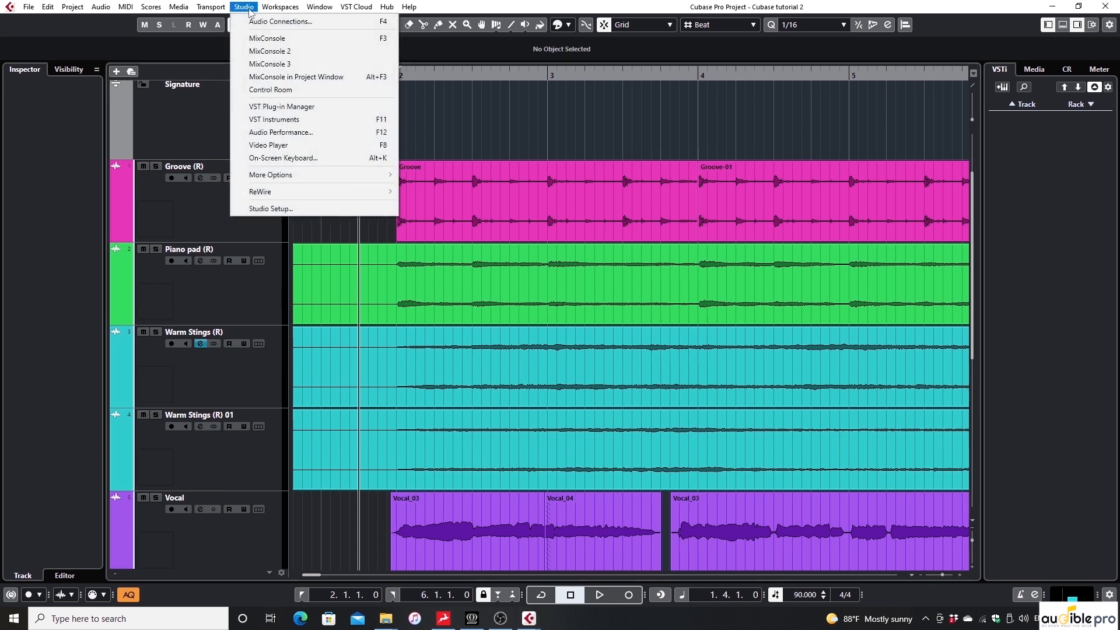
pyautogui.moveTo(280, 22)
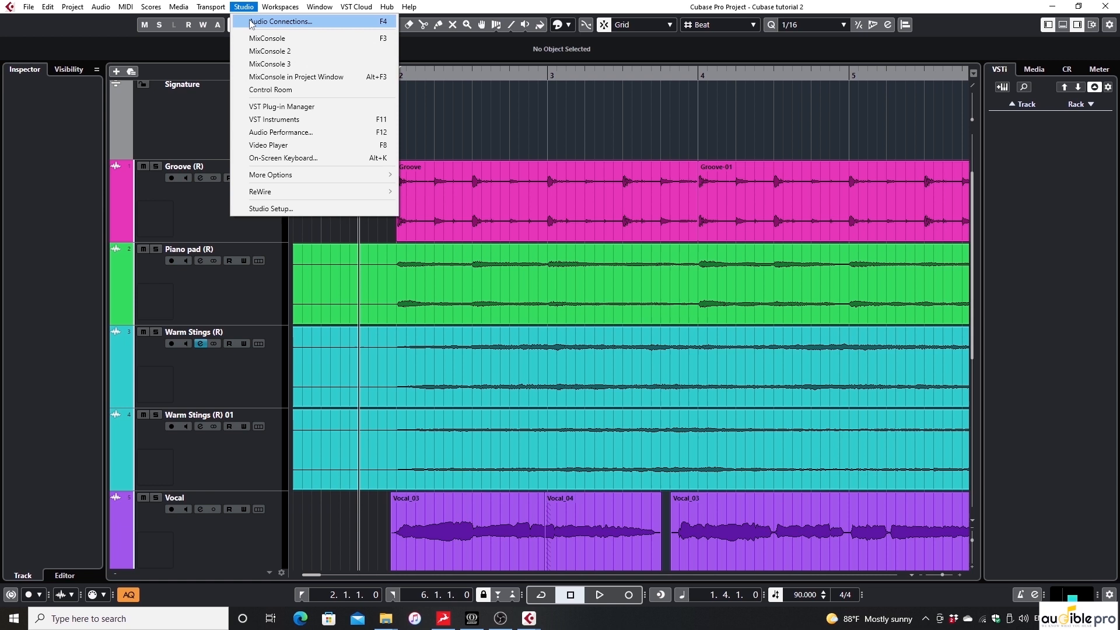
pyautogui.click(279, 21)
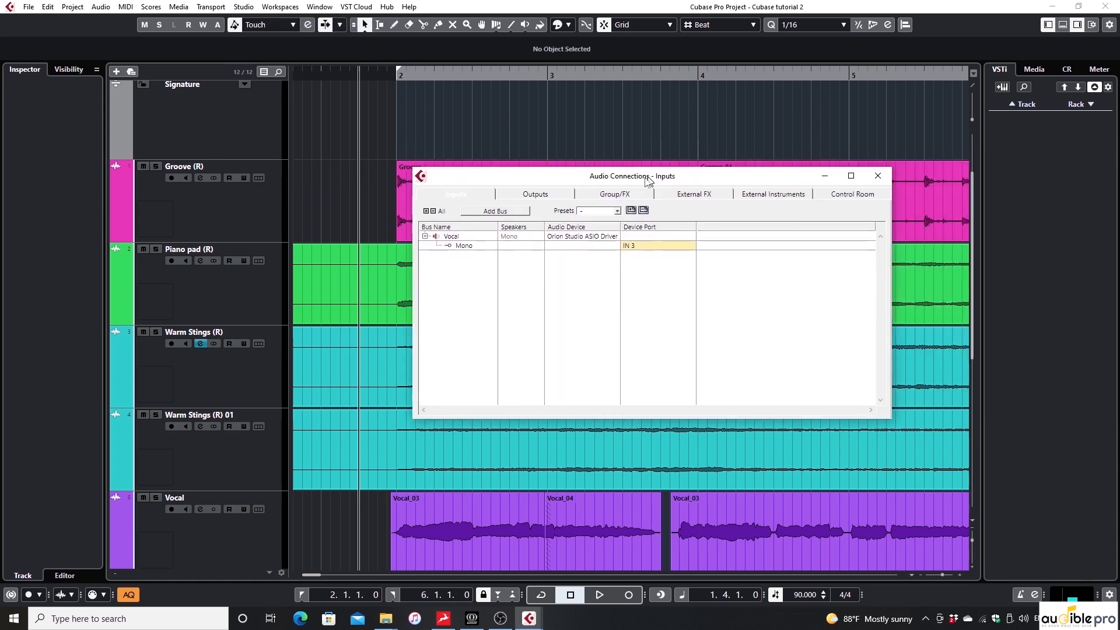
pyautogui.click(852, 194)
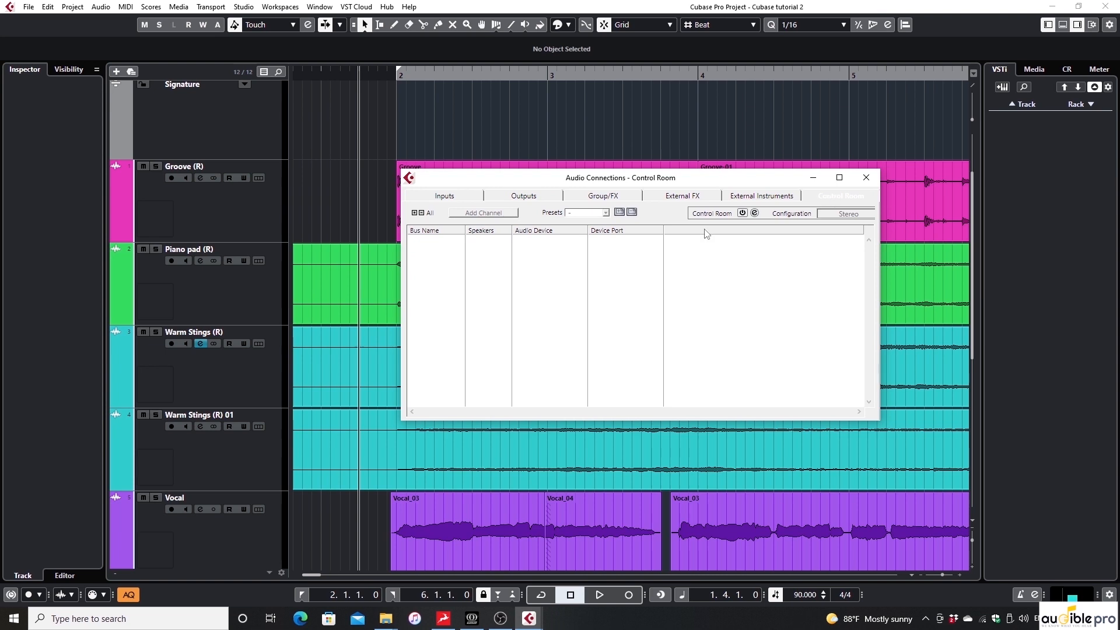
pyautogui.click(742, 213)
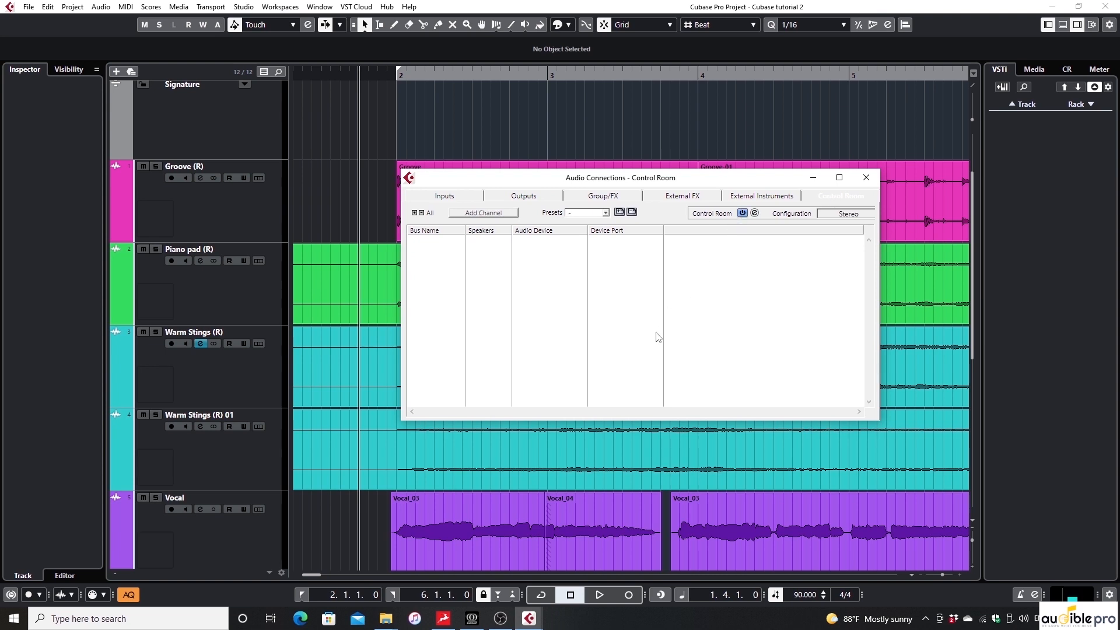
pyautogui.moveTo(573, 305)
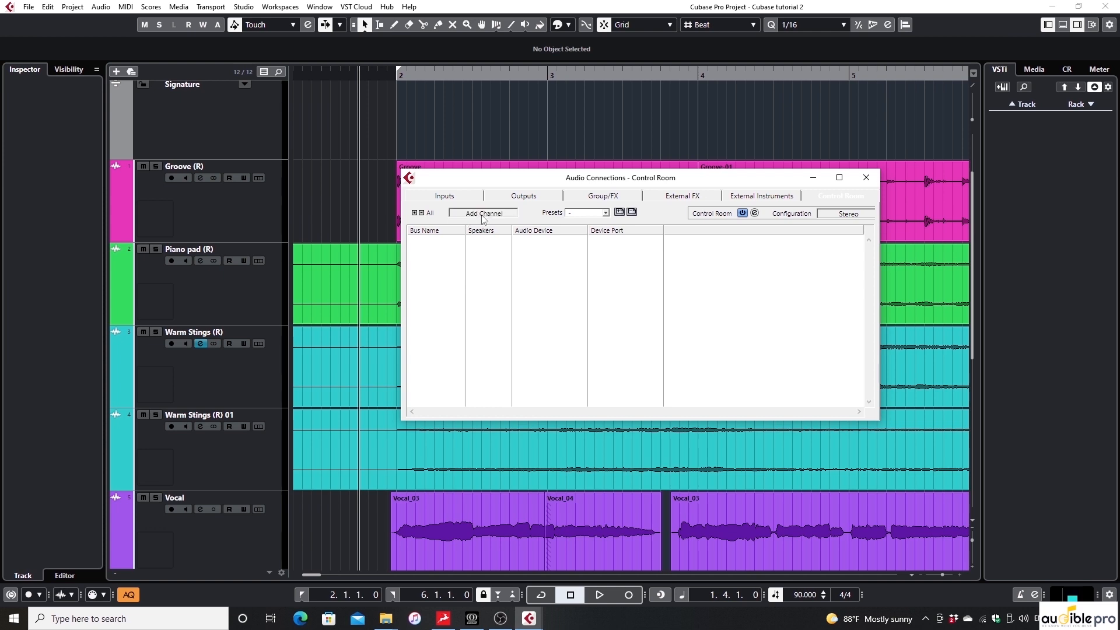
# Step: Add two stereo cue channels named Vocalist and Drummer, then expand the Drummer bus
pyautogui.click(484, 213)
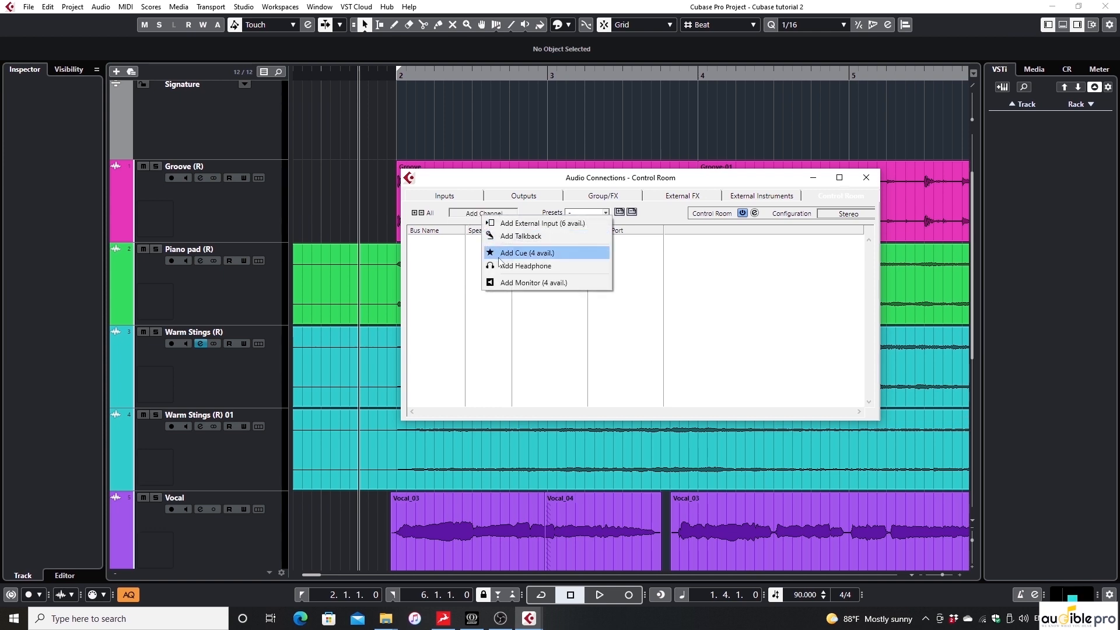
pyautogui.click(527, 252)
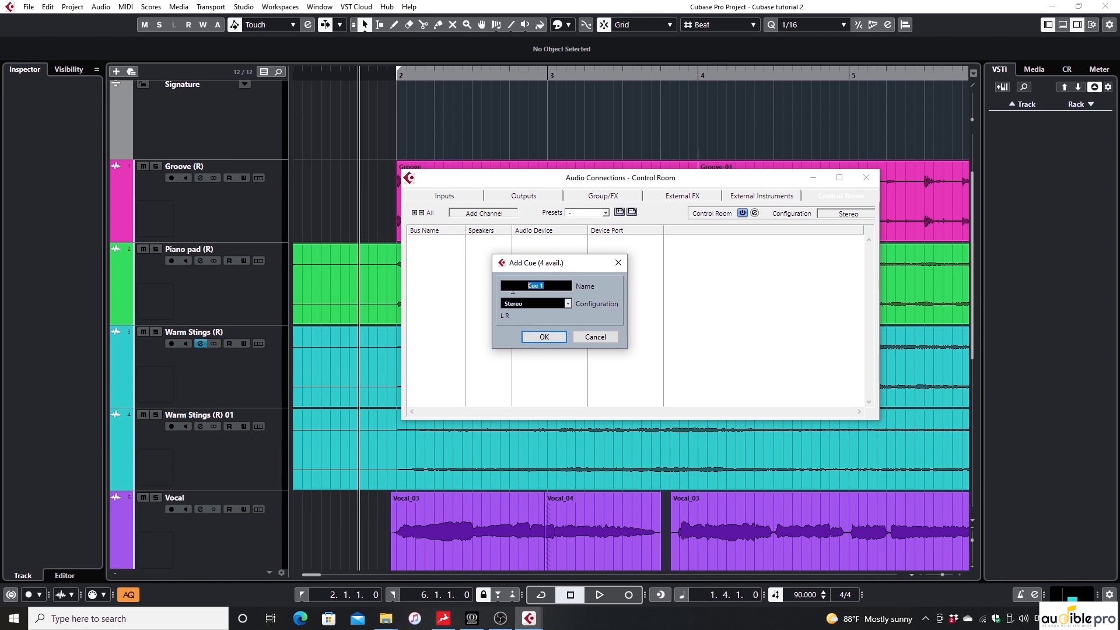
pyautogui.write('Vo')
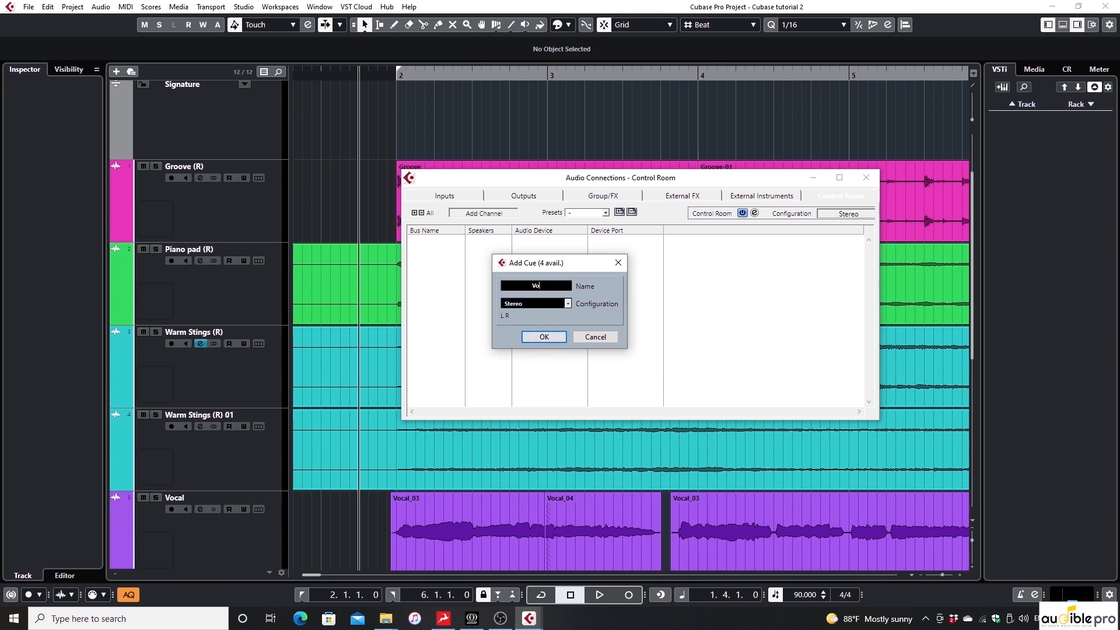
pyautogui.press('Backspace')
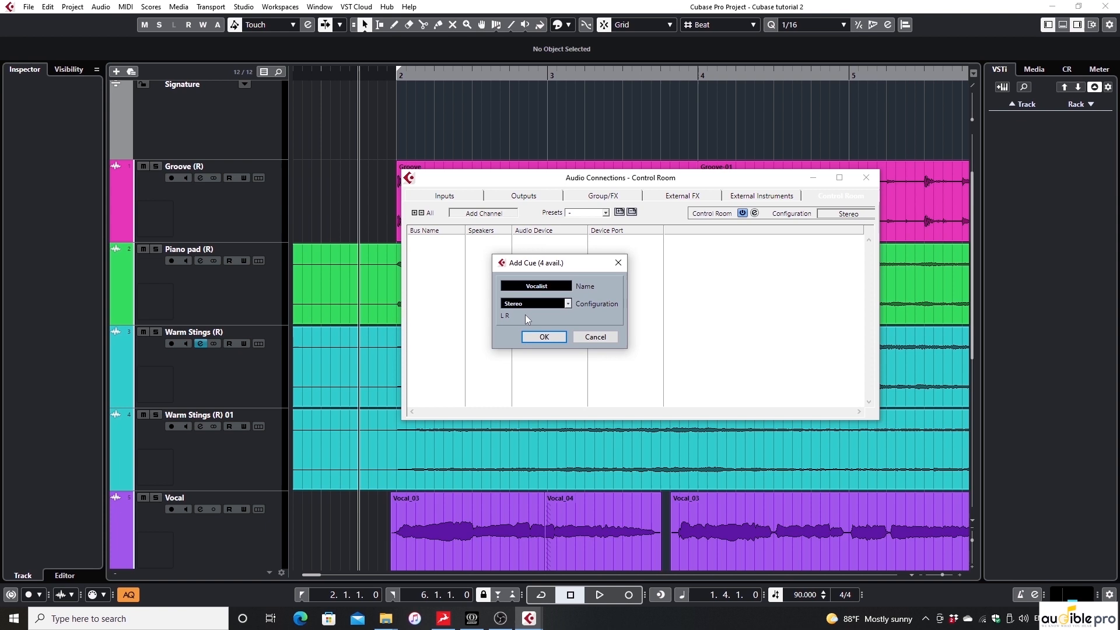
pyautogui.click(542, 336)
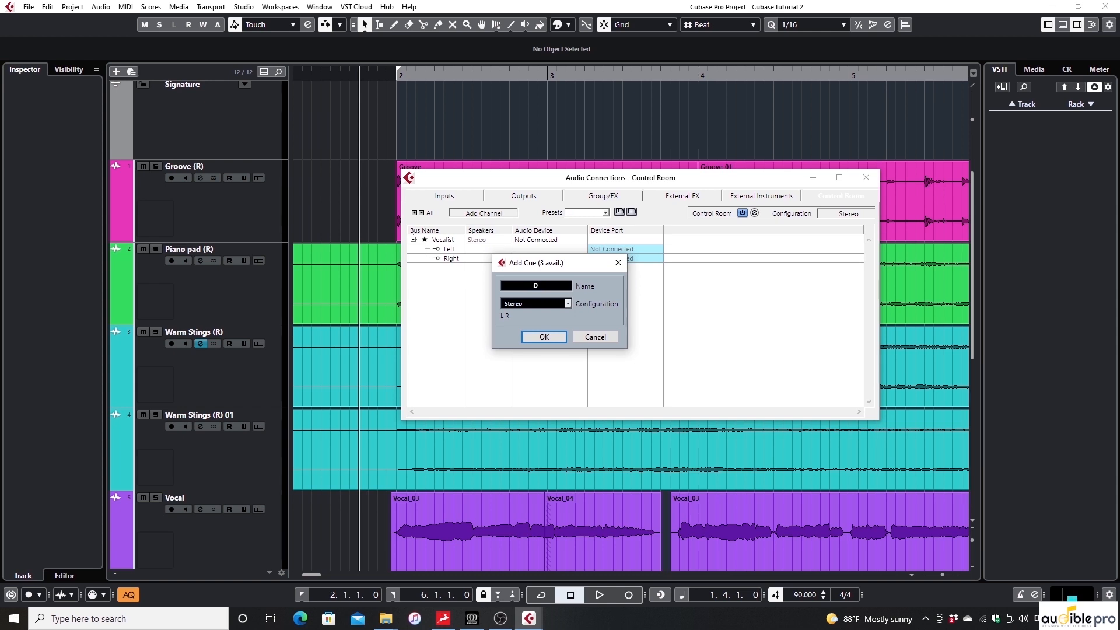
pyautogui.write('Drummer')
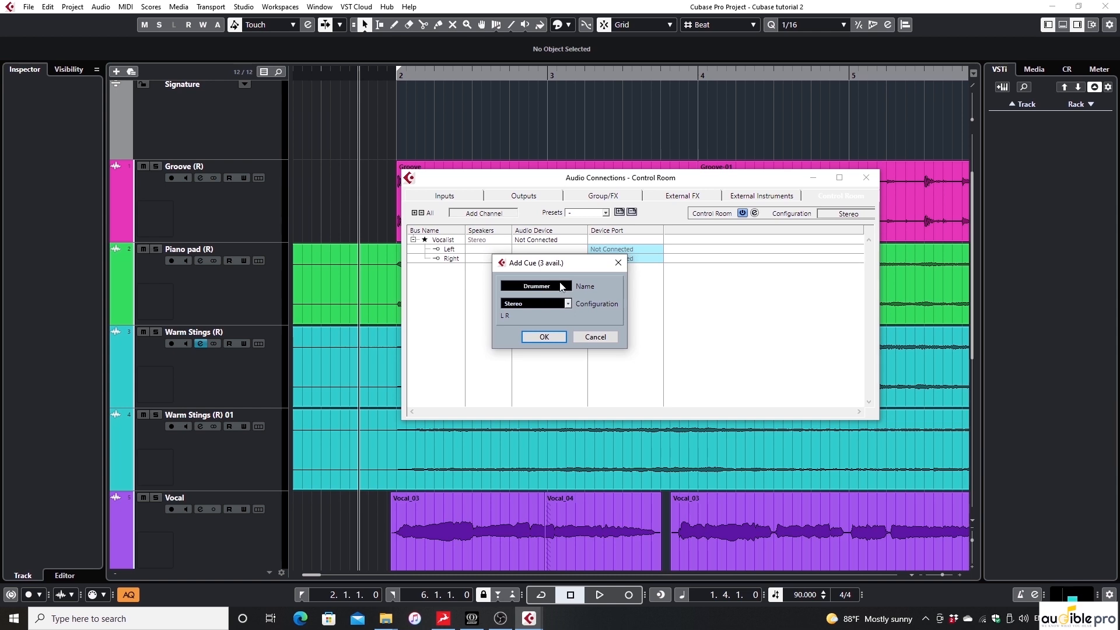
pyautogui.click(543, 336)
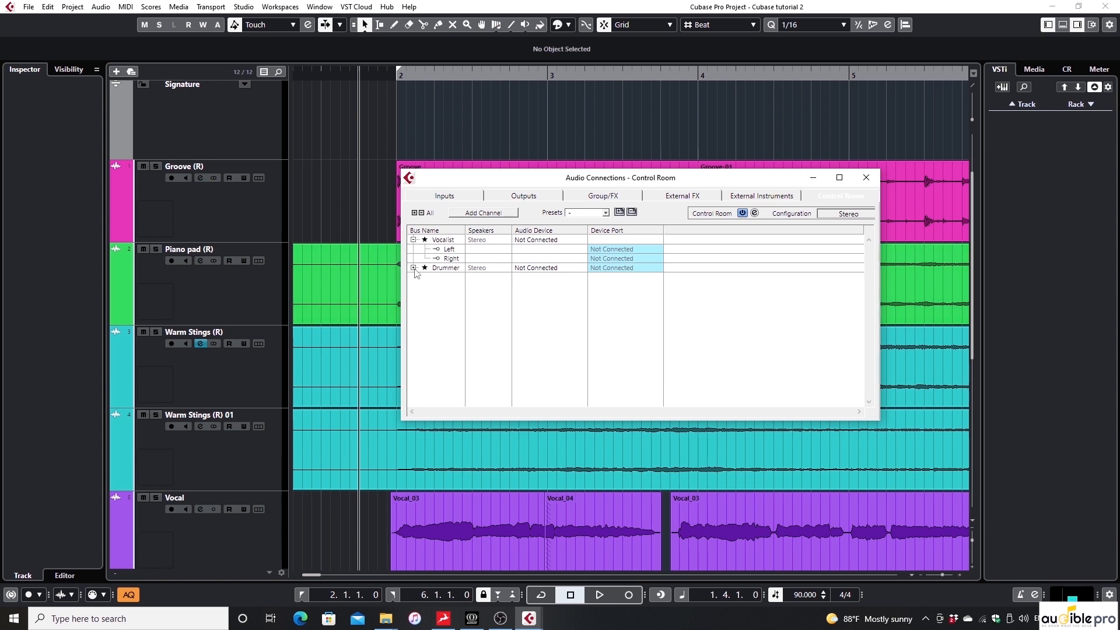
pyautogui.click(413, 267)
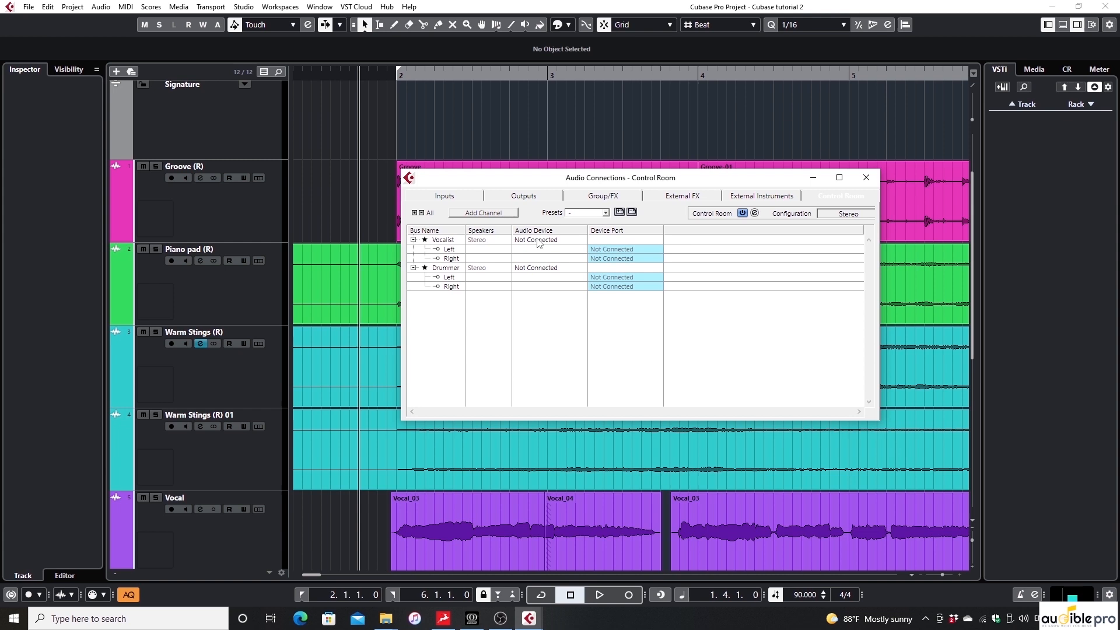
# Step: Route Vocalist left to OUT 3 and Drummer left/right to OUT 5/OUT 6, then close connections
pyautogui.click(610, 249)
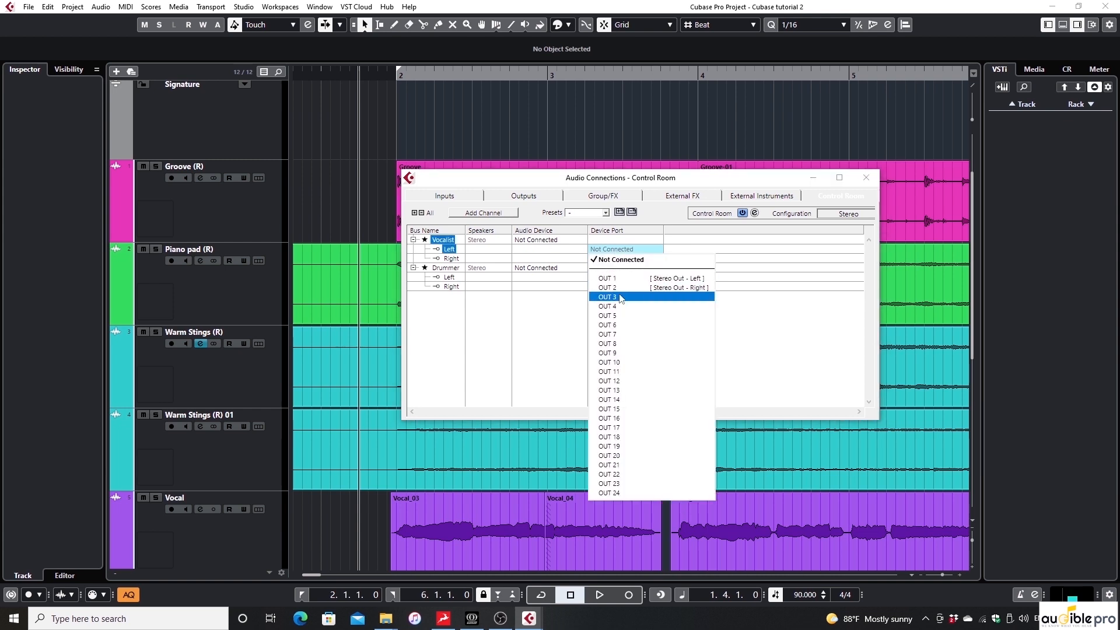
pyautogui.click(607, 296)
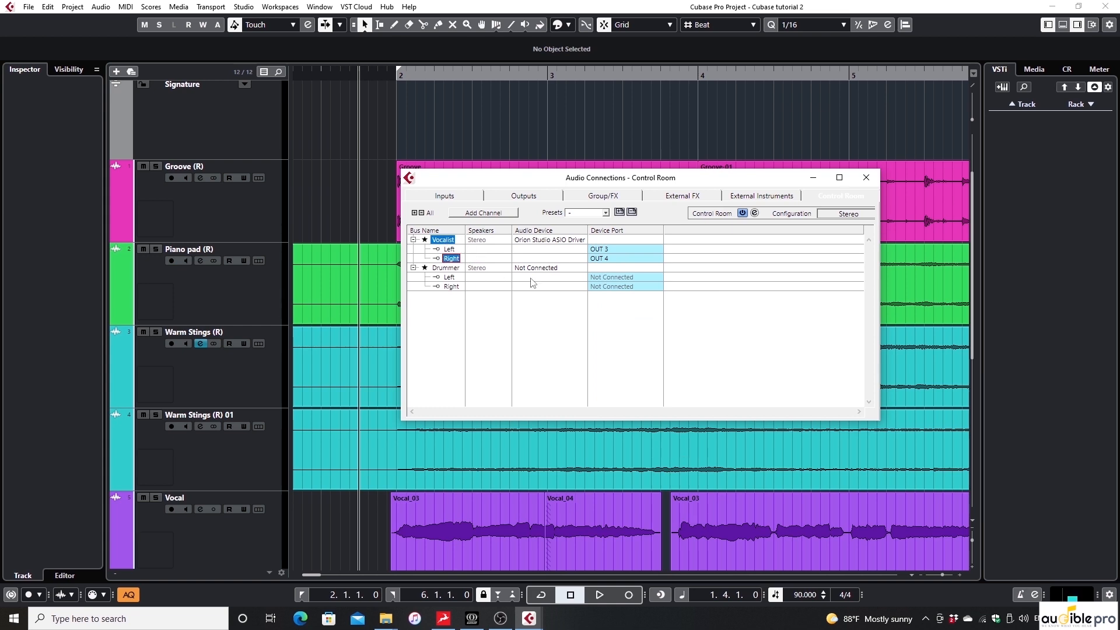
pyautogui.click(624, 277)
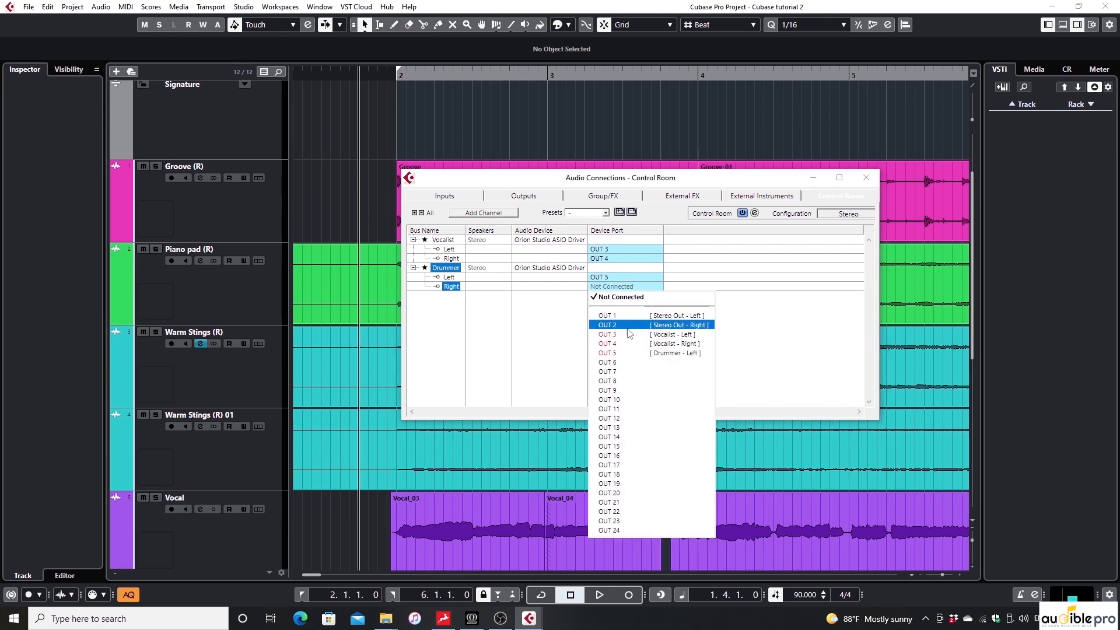
pyautogui.click(606, 362)
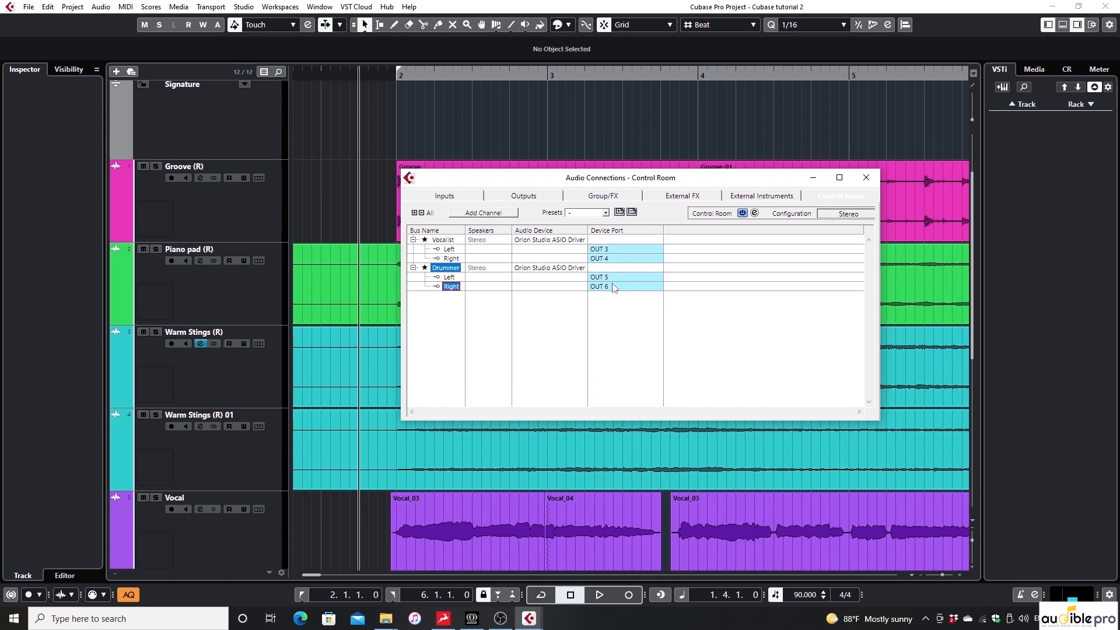
pyautogui.moveTo(547, 331)
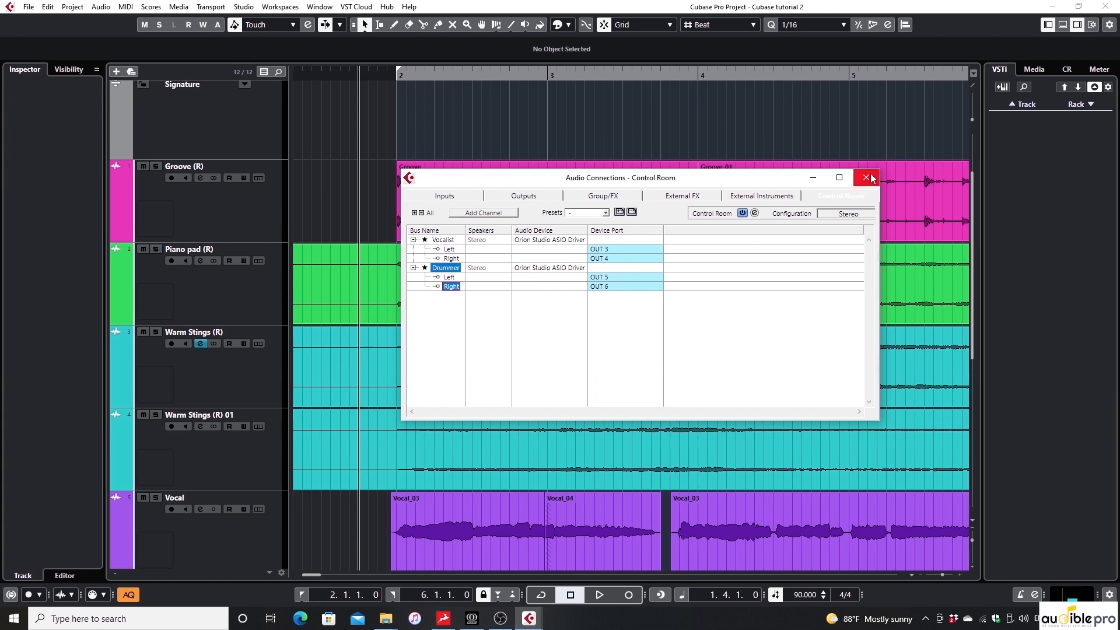
pyautogui.click(866, 177)
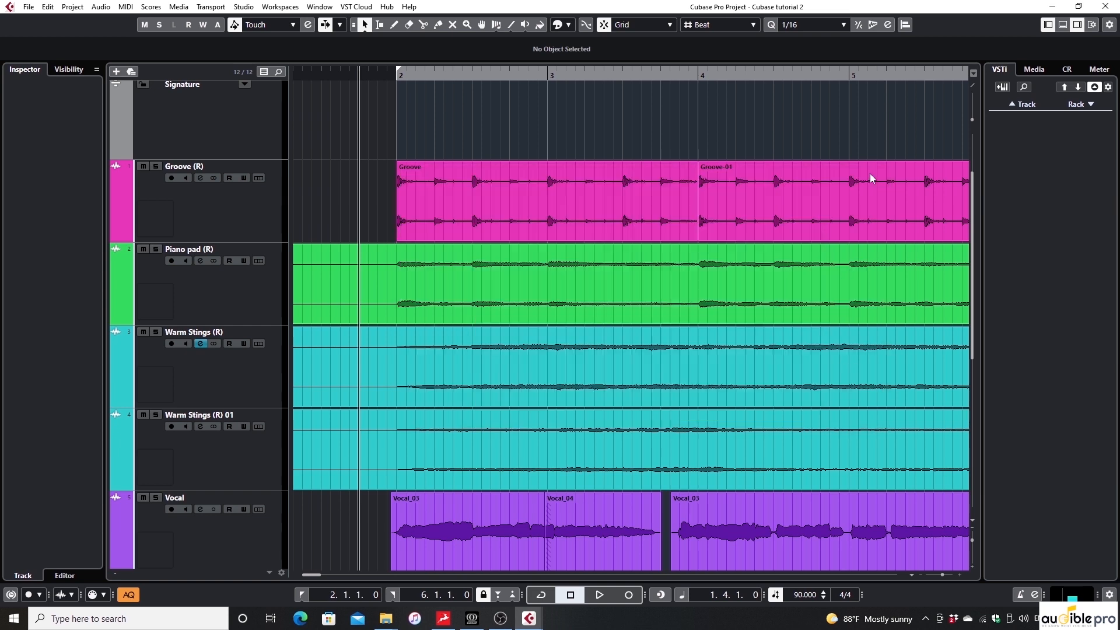
# Step: In the Groove track's Channel Settings, enable cue send 1 and set it to about -5.37 dB
pyautogui.click(183, 166)
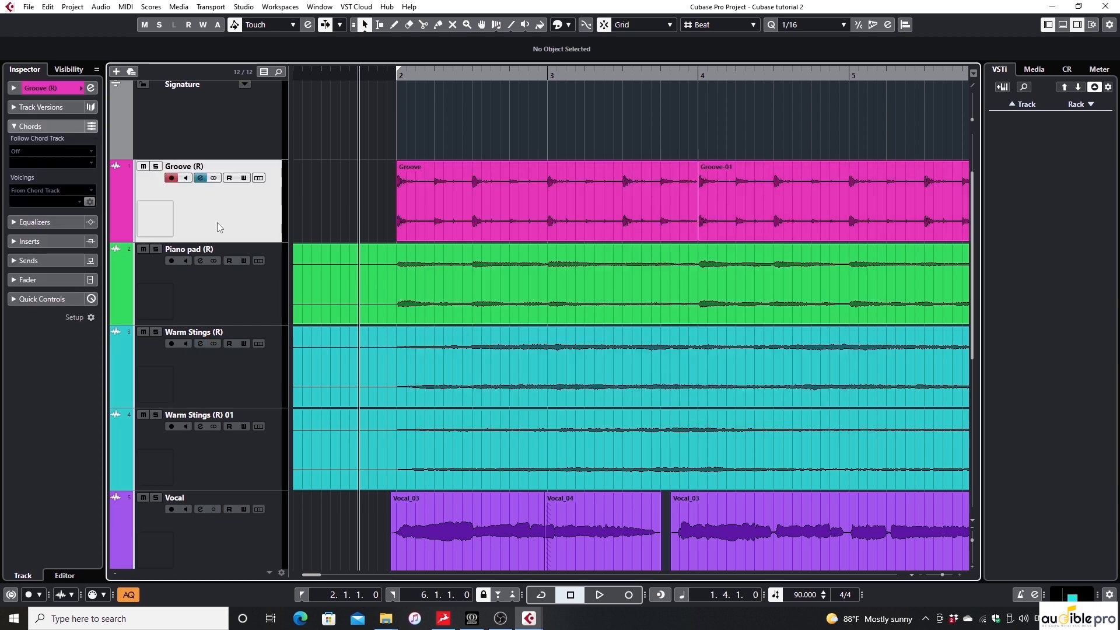
pyautogui.moveTo(90, 88)
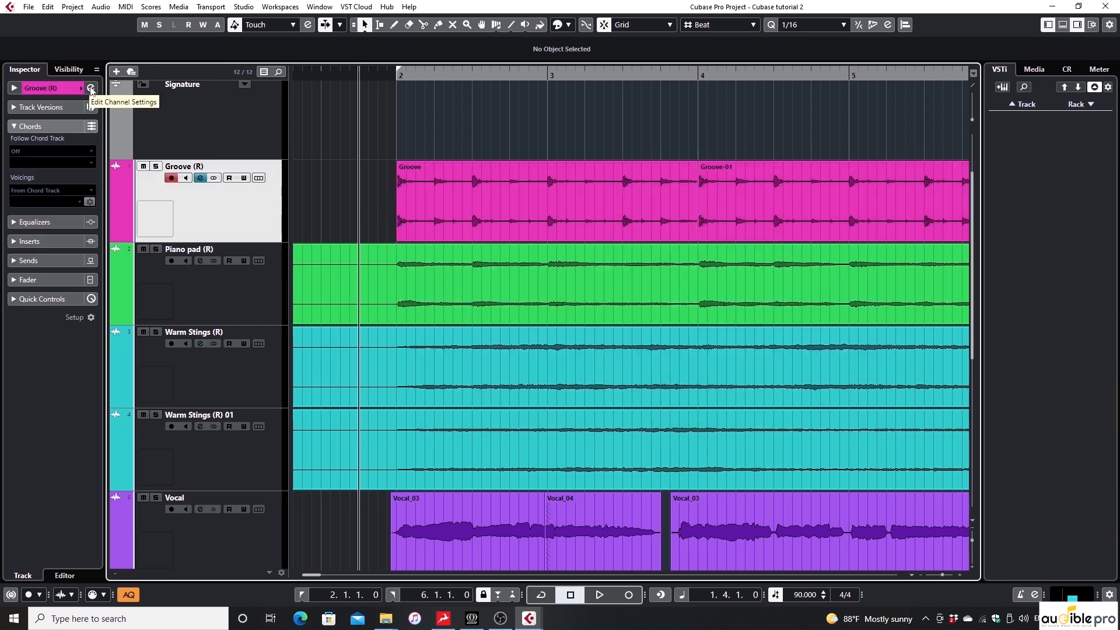
pyautogui.click(89, 88)
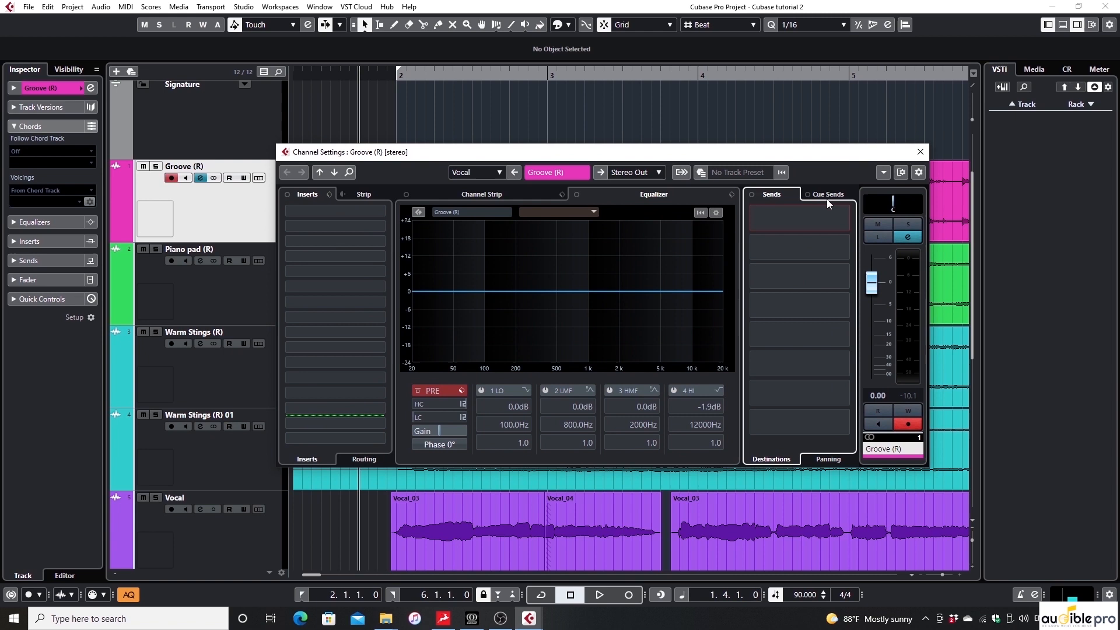
pyautogui.click(828, 194)
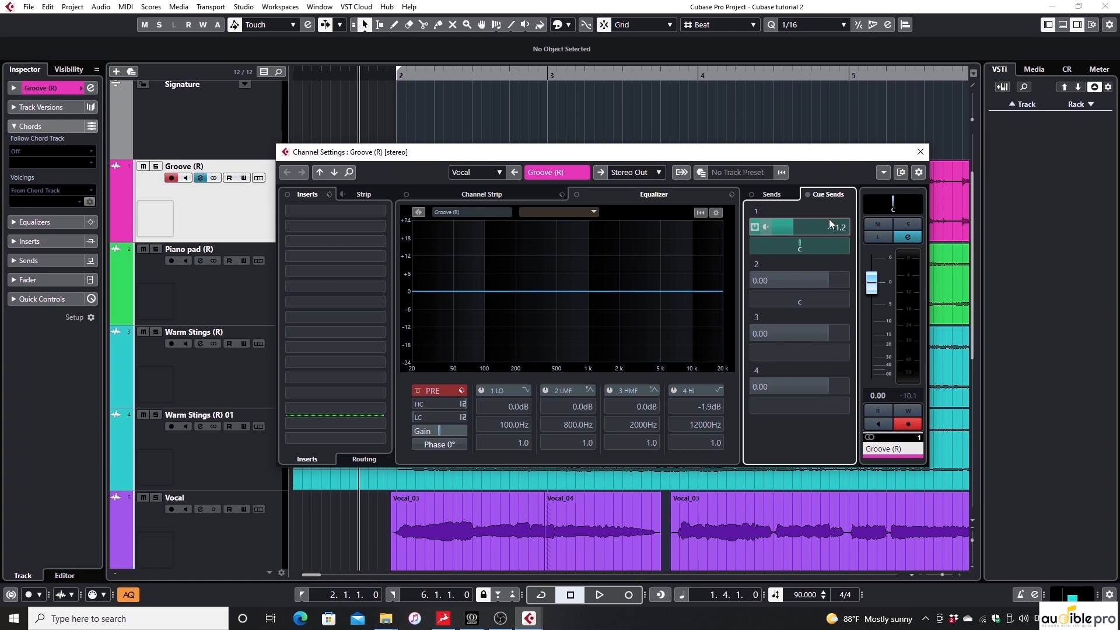
pyautogui.moveTo(828, 226); pyautogui.dragTo(782, 227)
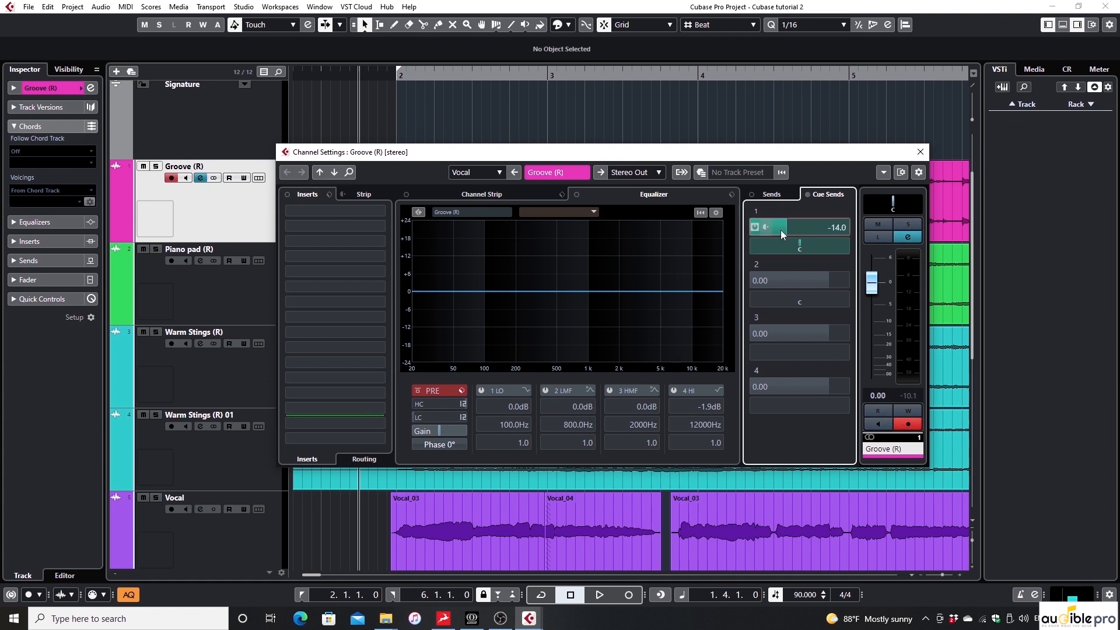
pyautogui.moveTo(782, 227); pyautogui.dragTo(798, 227)
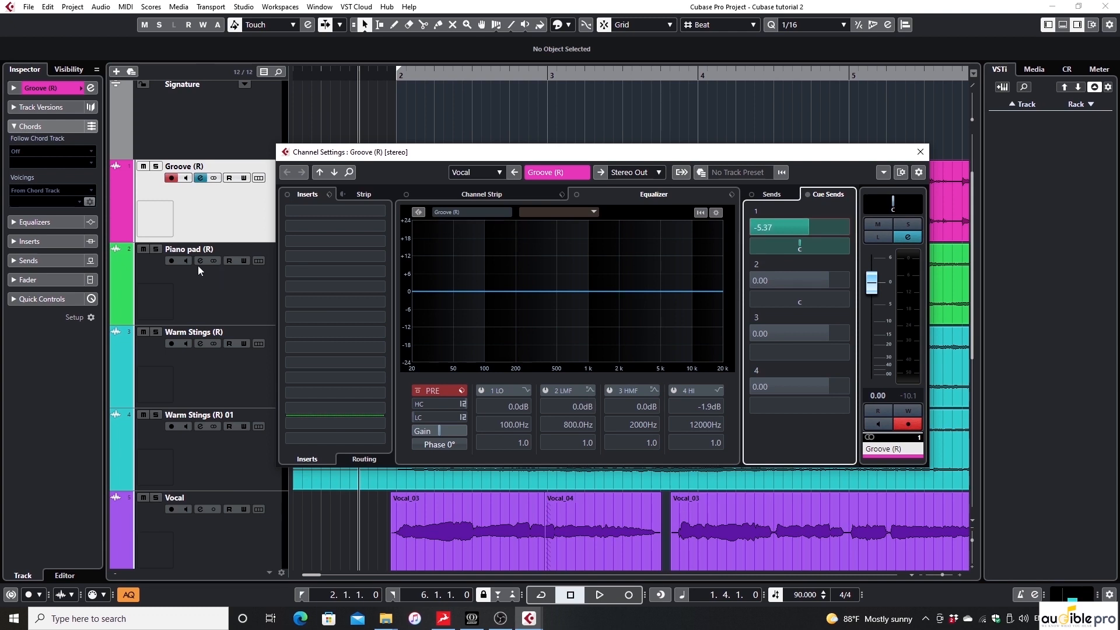
# Step: Switch on the Piano pad track's first cue send at 0 dB and close Channel Settings
pyautogui.click(188, 249)
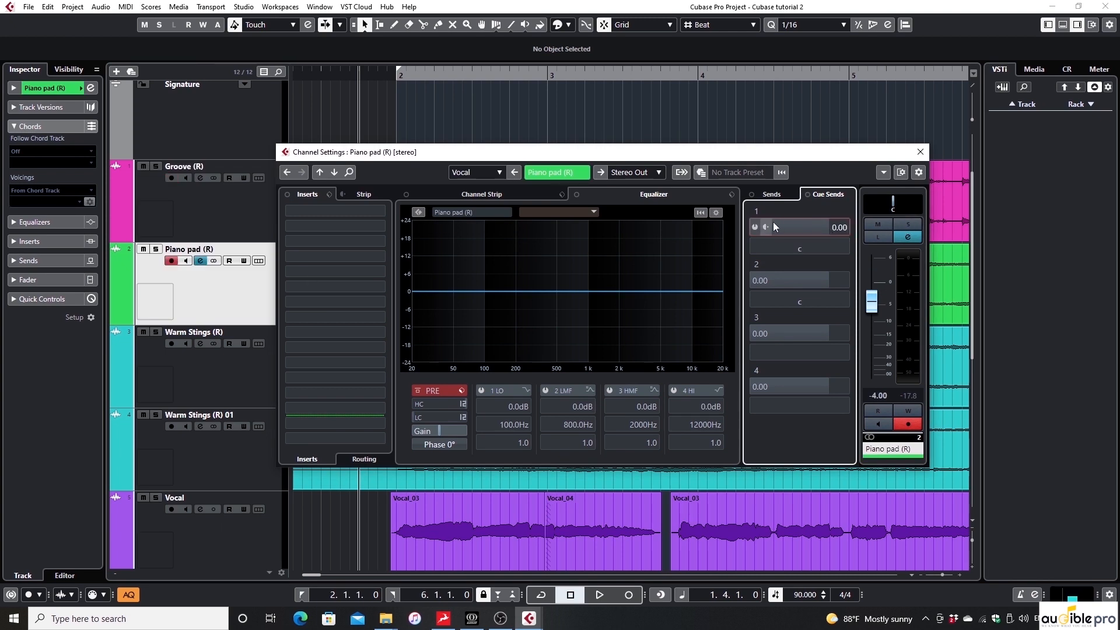
pyautogui.click(753, 226)
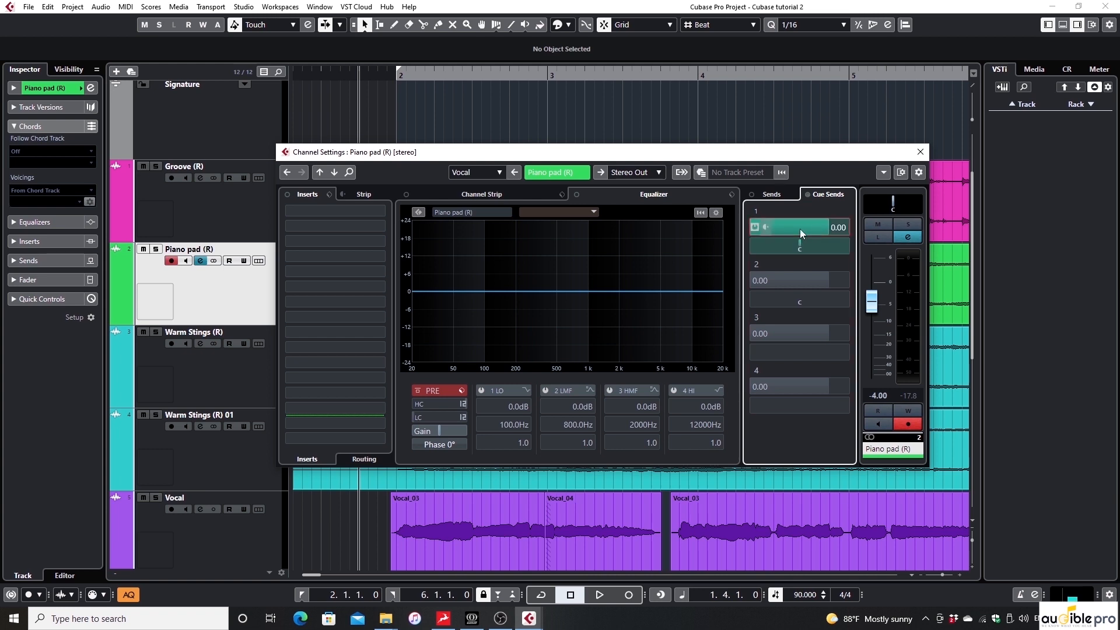
pyautogui.click(919, 152)
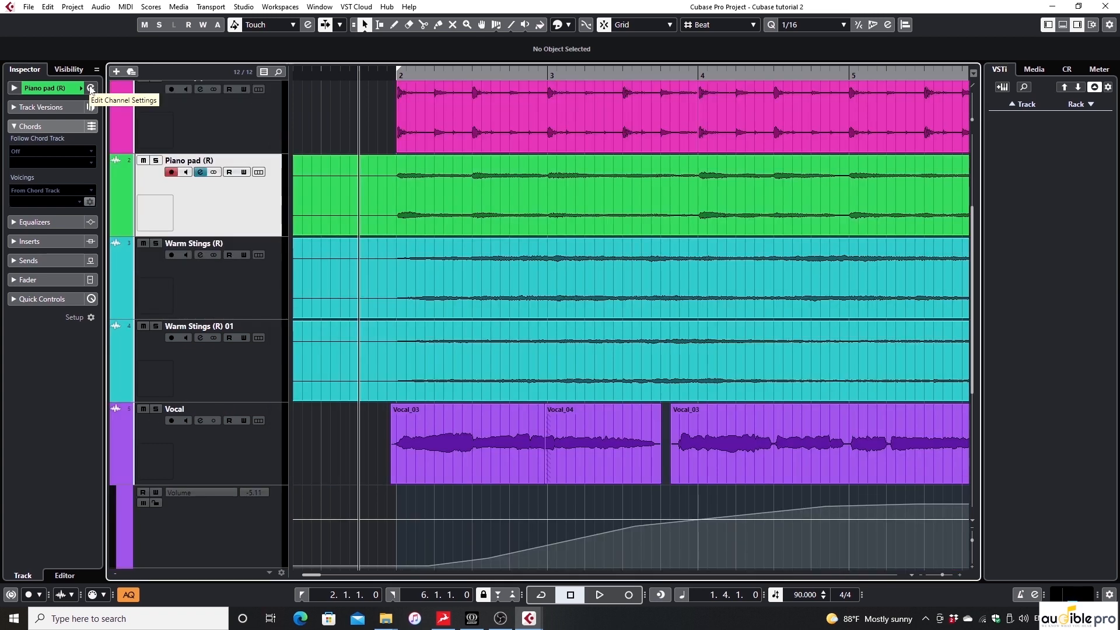
pyautogui.moveTo(231, 452)
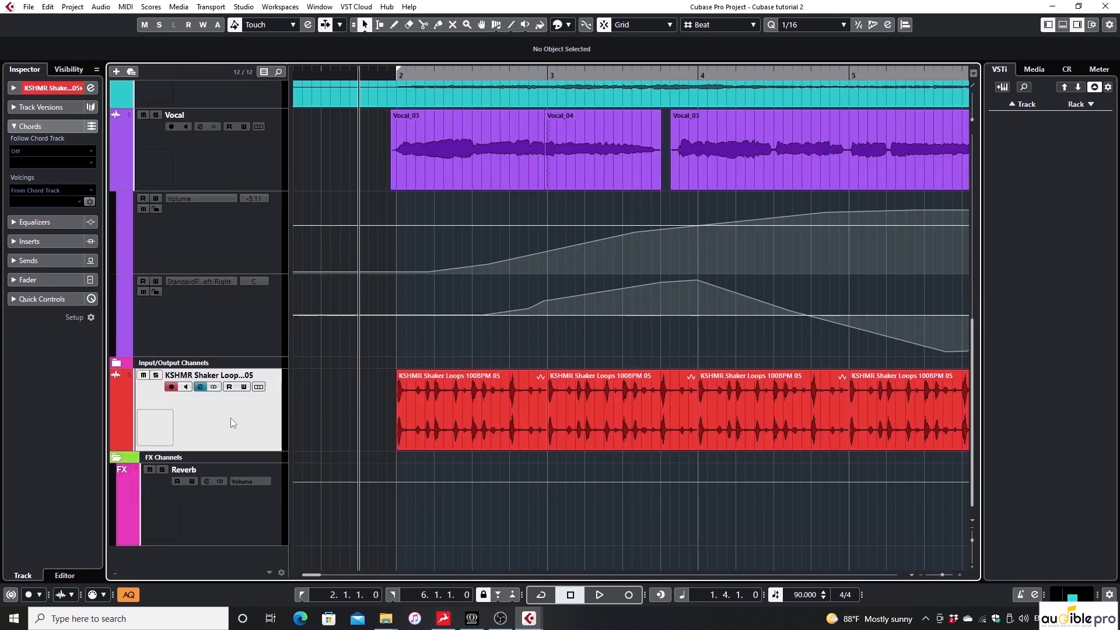
pyautogui.moveTo(91, 88)
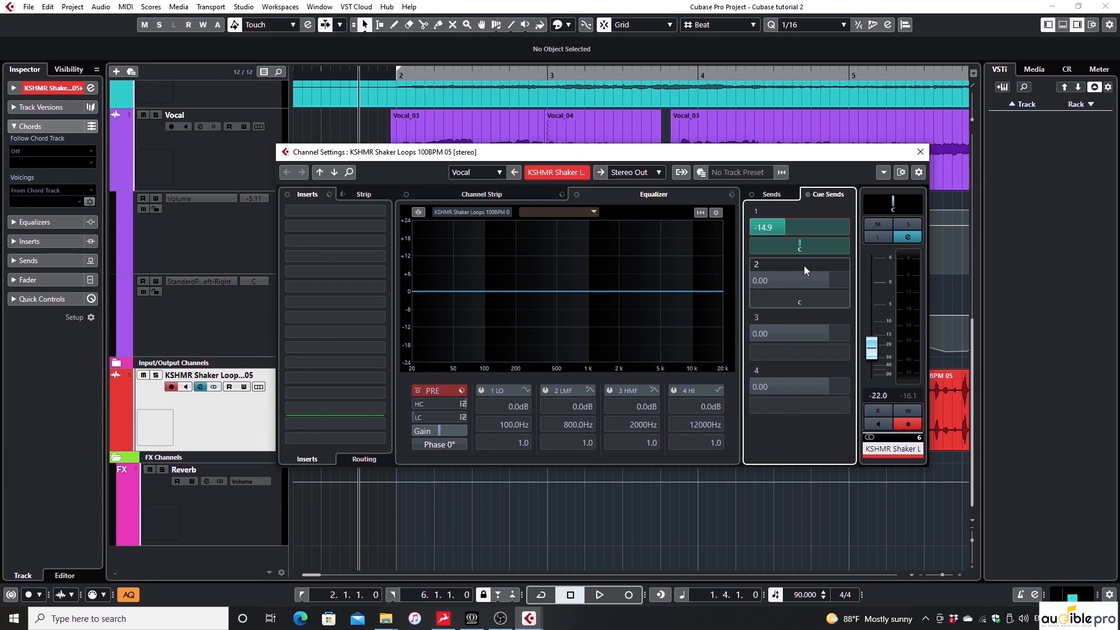
pyautogui.moveTo(791, 259)
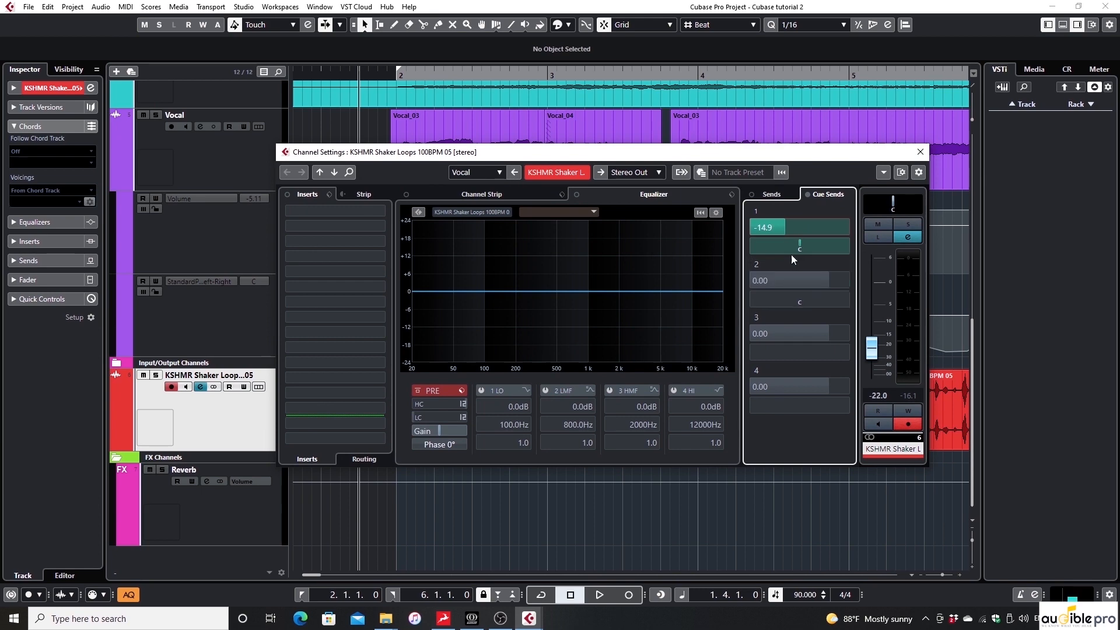